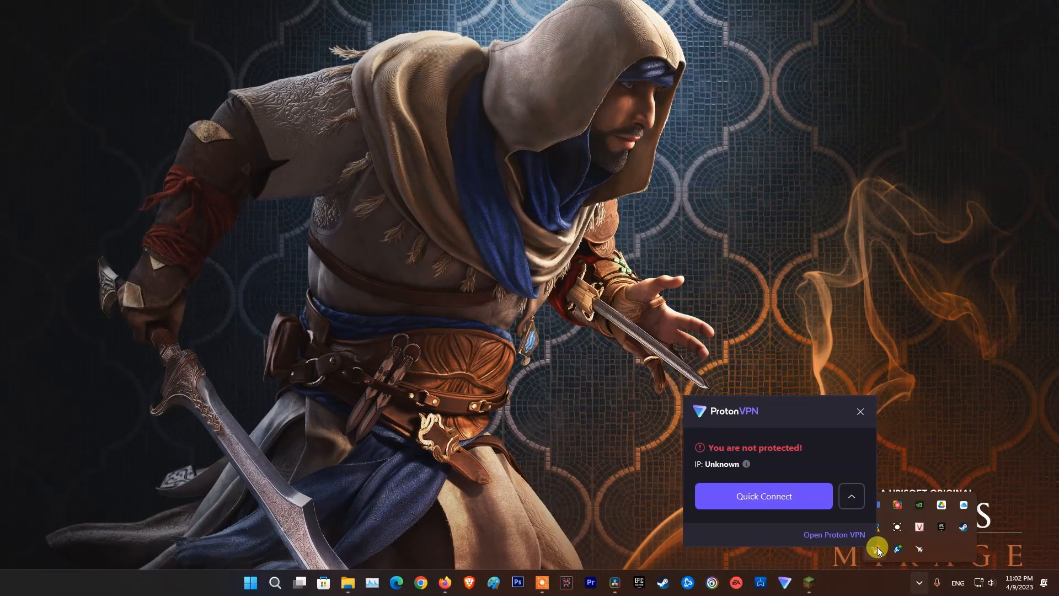
# From the tray popup, launch the full Proton VPN window and connect to the free United States server
pyautogui.click(834, 535)
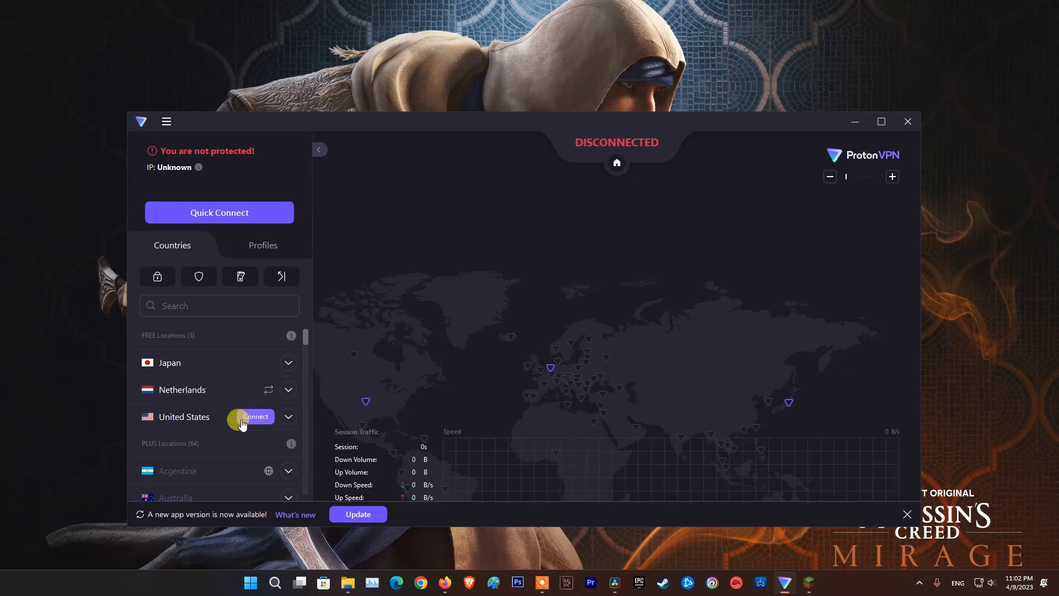
pyautogui.click(255, 416)
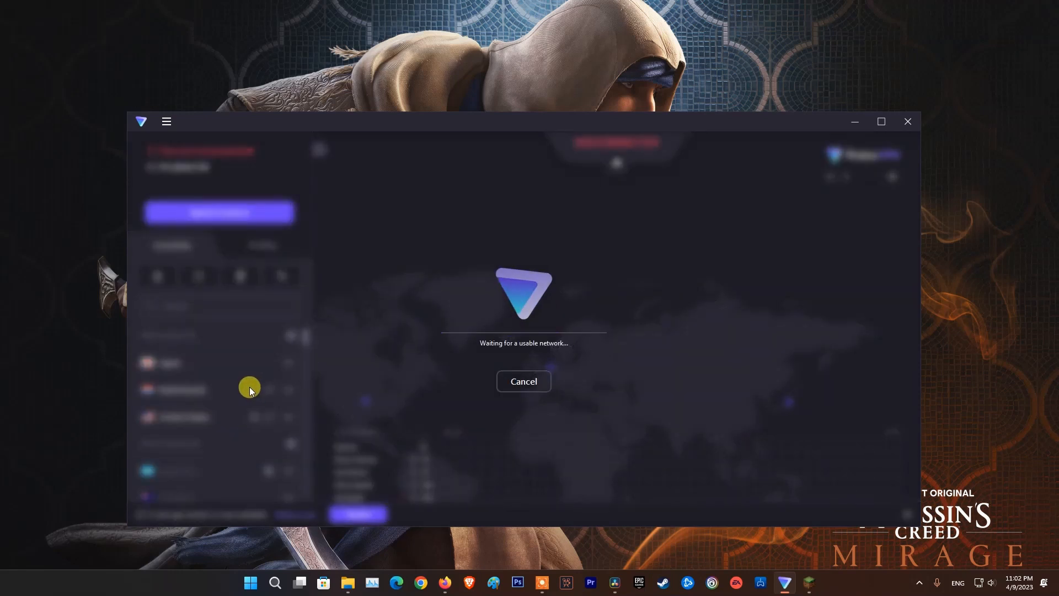